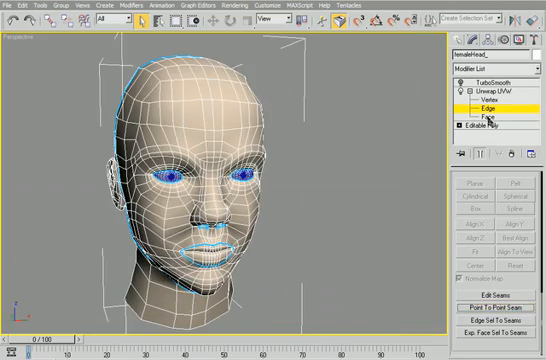
# Start a Relax By Edge Angles on all the head's face UVs
pyautogui.click(485, 122)
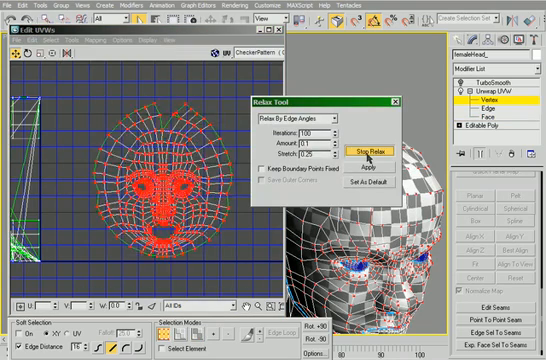
# Stop the face relax, then relax the selected nose and mouth UVs
pyautogui.click(357, 153)
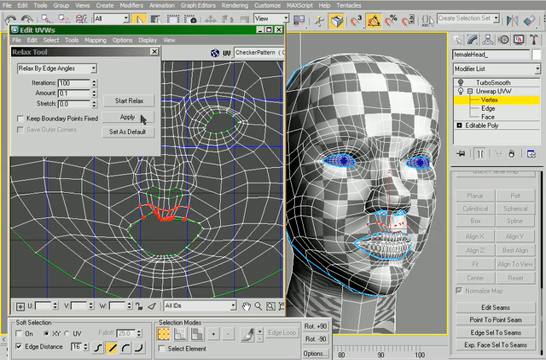
pyautogui.click(133, 118)
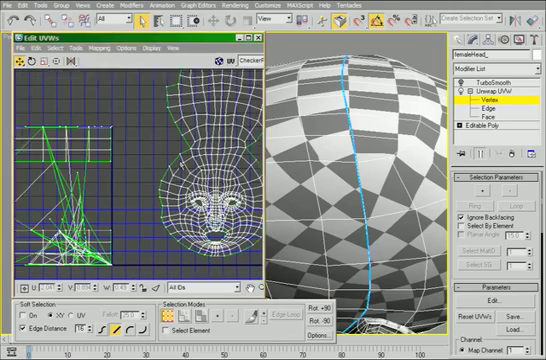
# Draw a Point To Point seam down the back of the head and select the neck faces
pyautogui.click(485, 128)
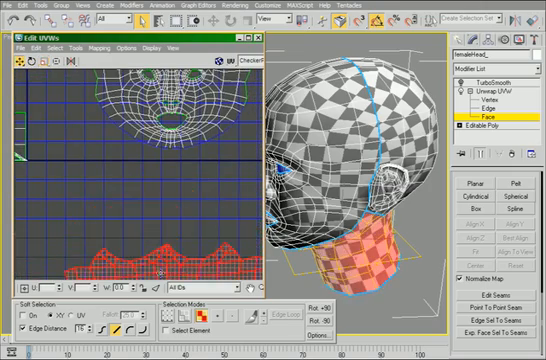
# Set up a Relax By Edge Angles on the selected lip vertices
pyautogui.click(101, 47)
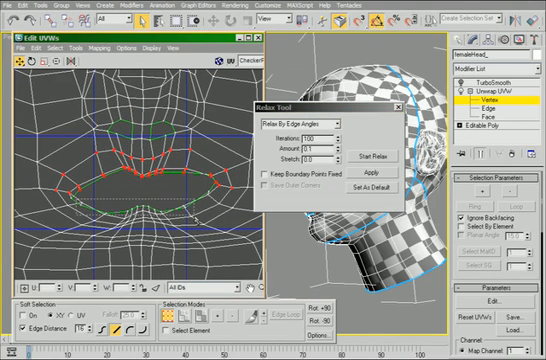
# Apply the relax to the lip vertices around the mouth
pyautogui.click(361, 170)
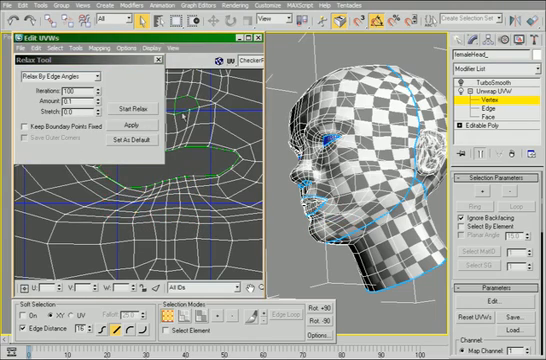
pyautogui.click(127, 123)
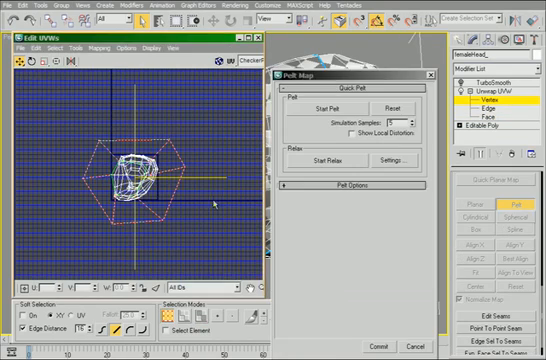
# Pelt-map both ears and place their UV islands on either side of the face
pyautogui.click(327, 106)
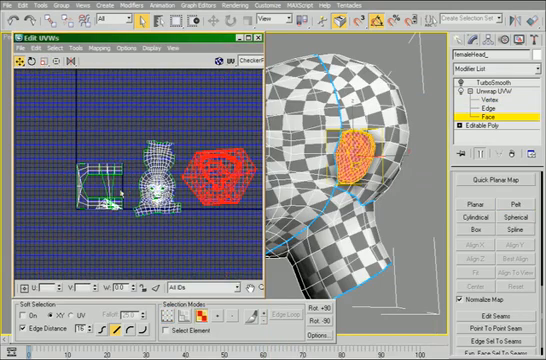
pyautogui.click(485, 97)
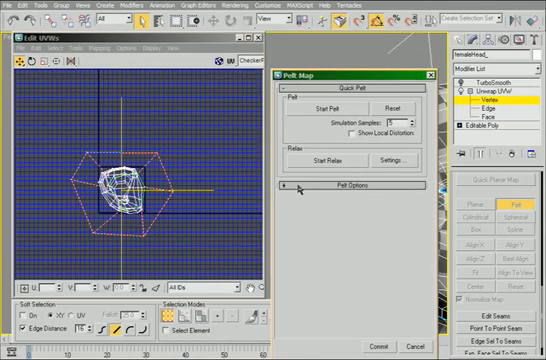
pyautogui.click(355, 184)
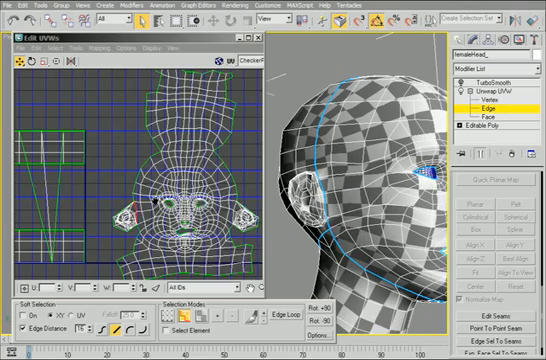
# Close Edit UVWs and deselect the head in the viewport
pyautogui.click(69, 47)
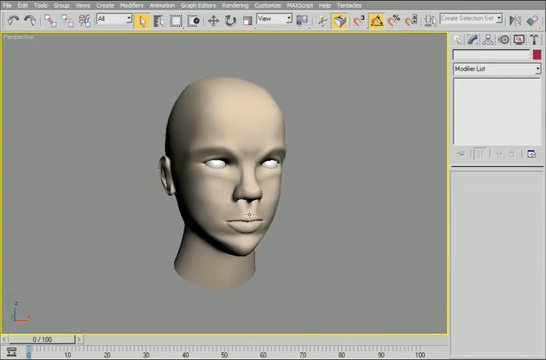
# Reselect the head and render a 1024x1024 UVW template image
pyautogui.click(492, 89)
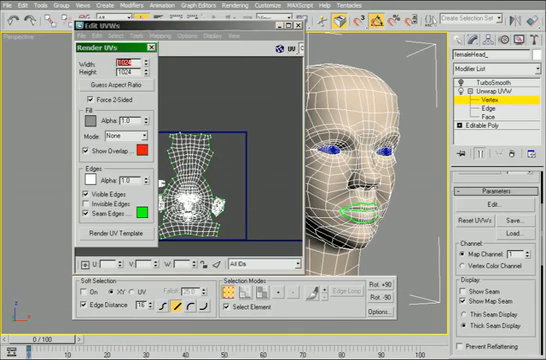
pyautogui.click(121, 229)
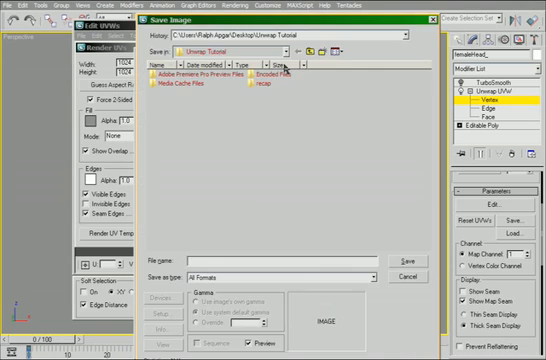